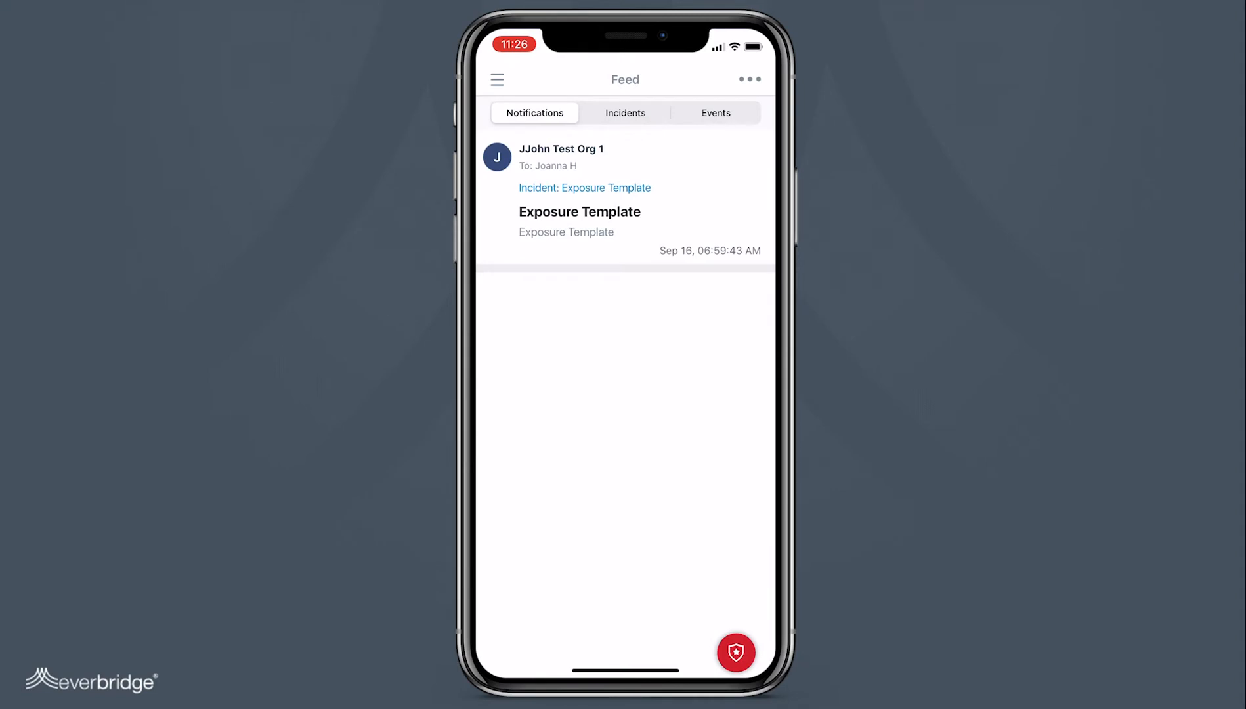
Switch to Events and filter the feed to show only Requests
click(715, 112)
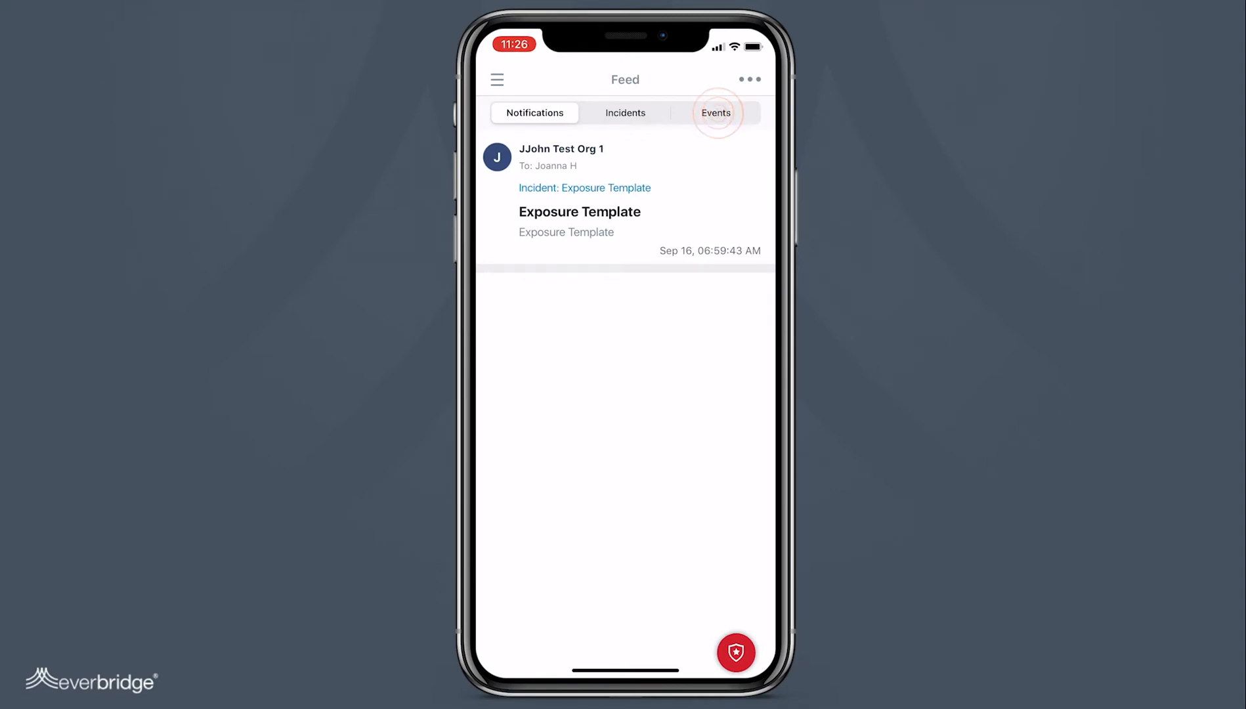
click(715, 111)
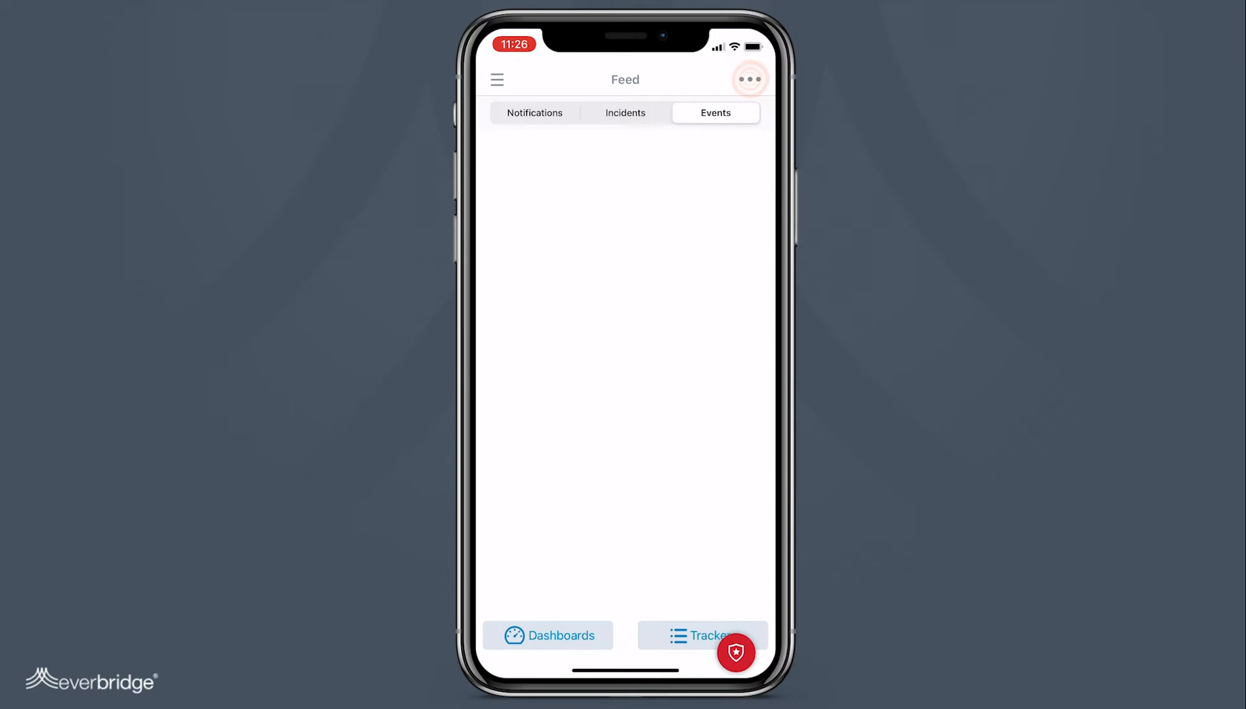
click(749, 79)
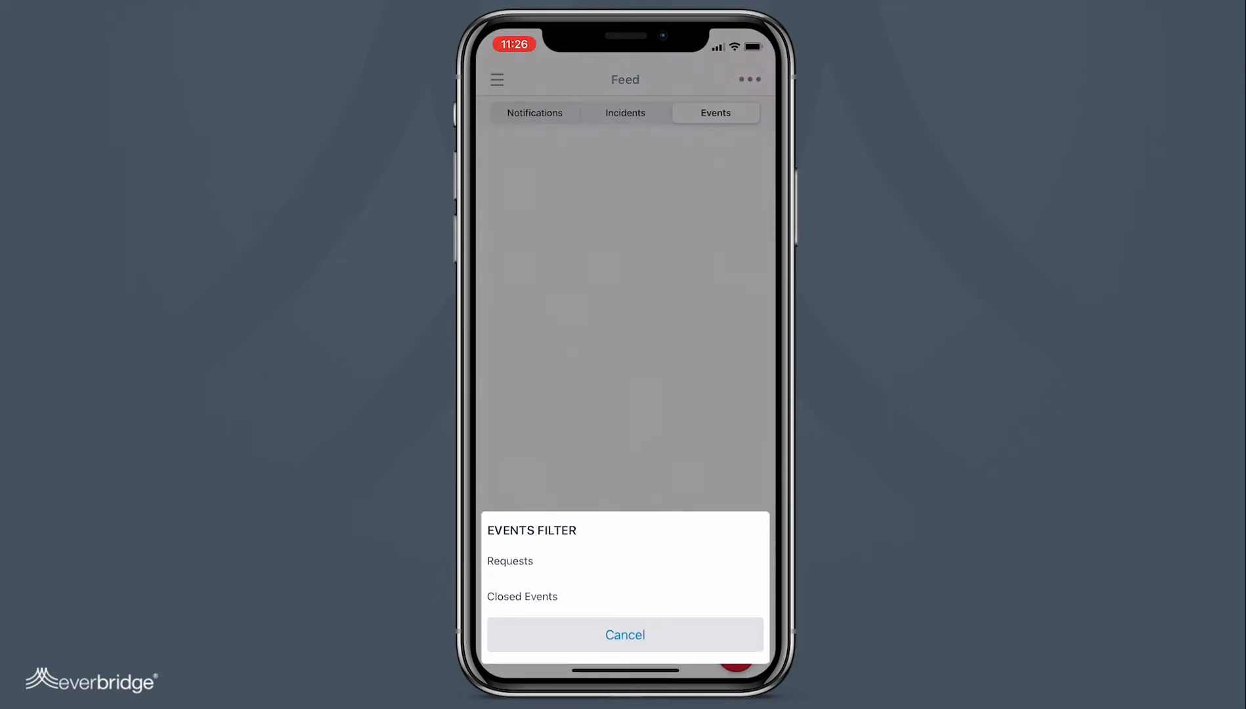
click(510, 561)
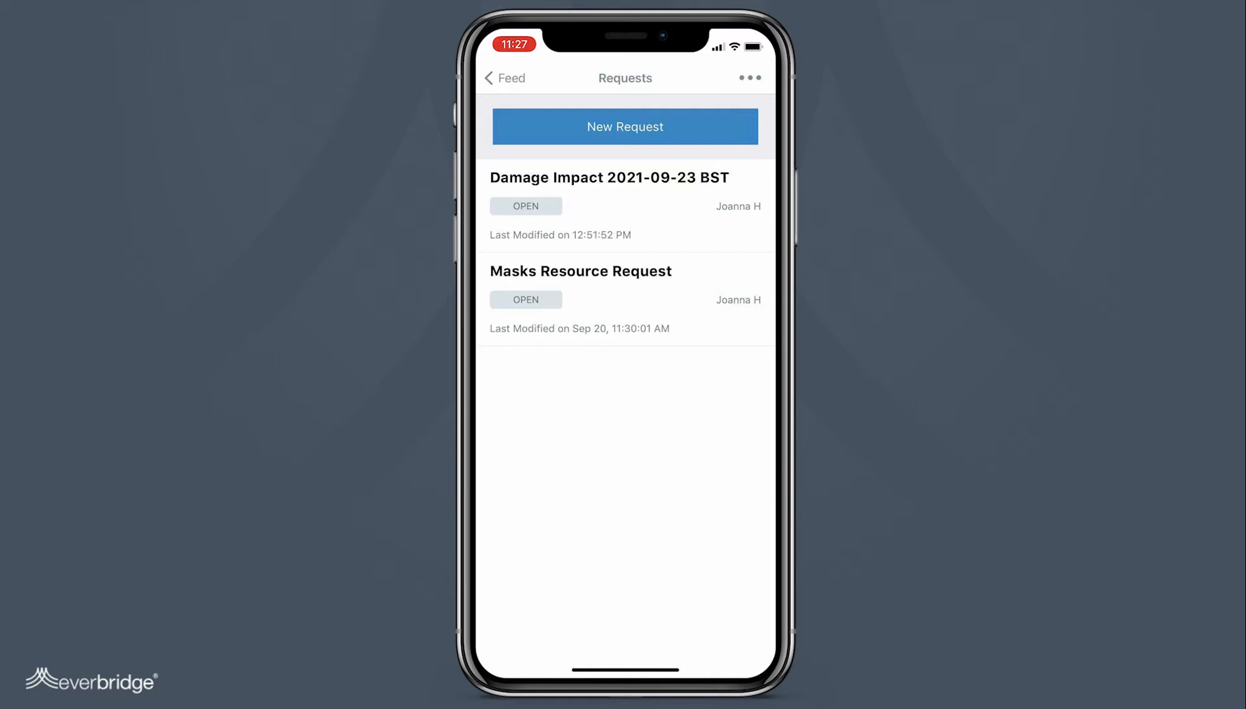
Start a New Request using the 'resource request' form, opening a blank PPE Request Form
click(625, 126)
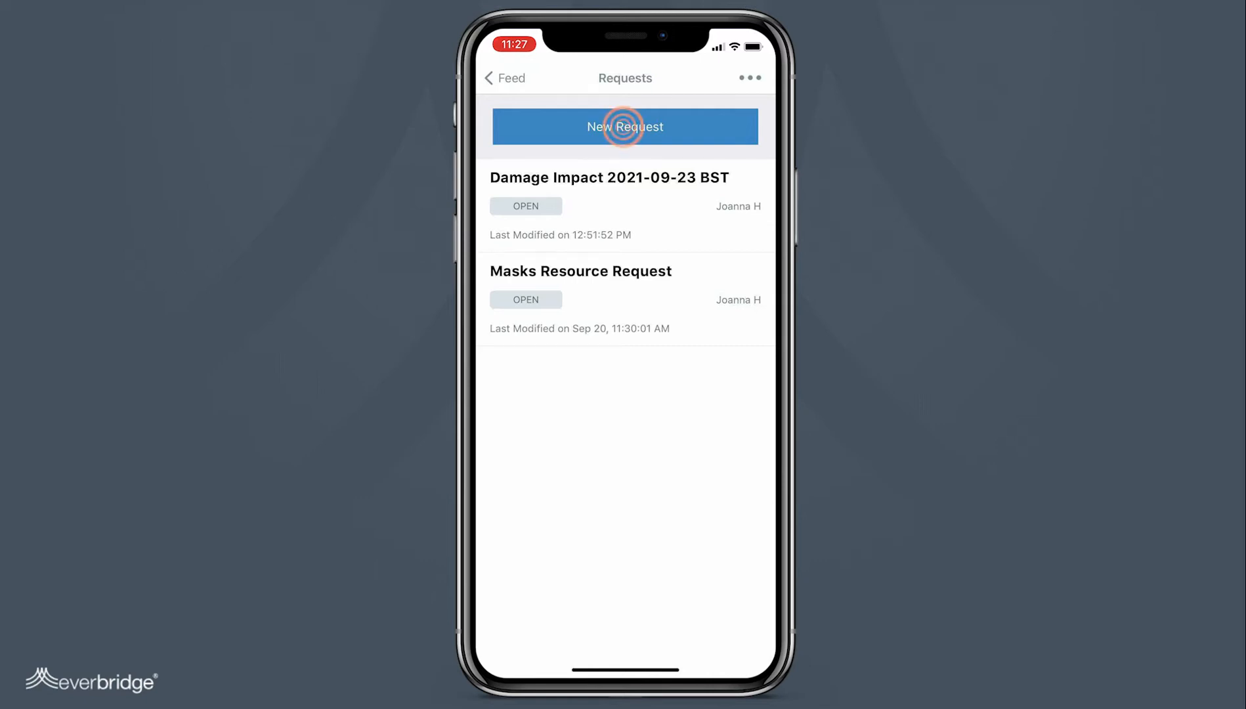
click(625, 126)
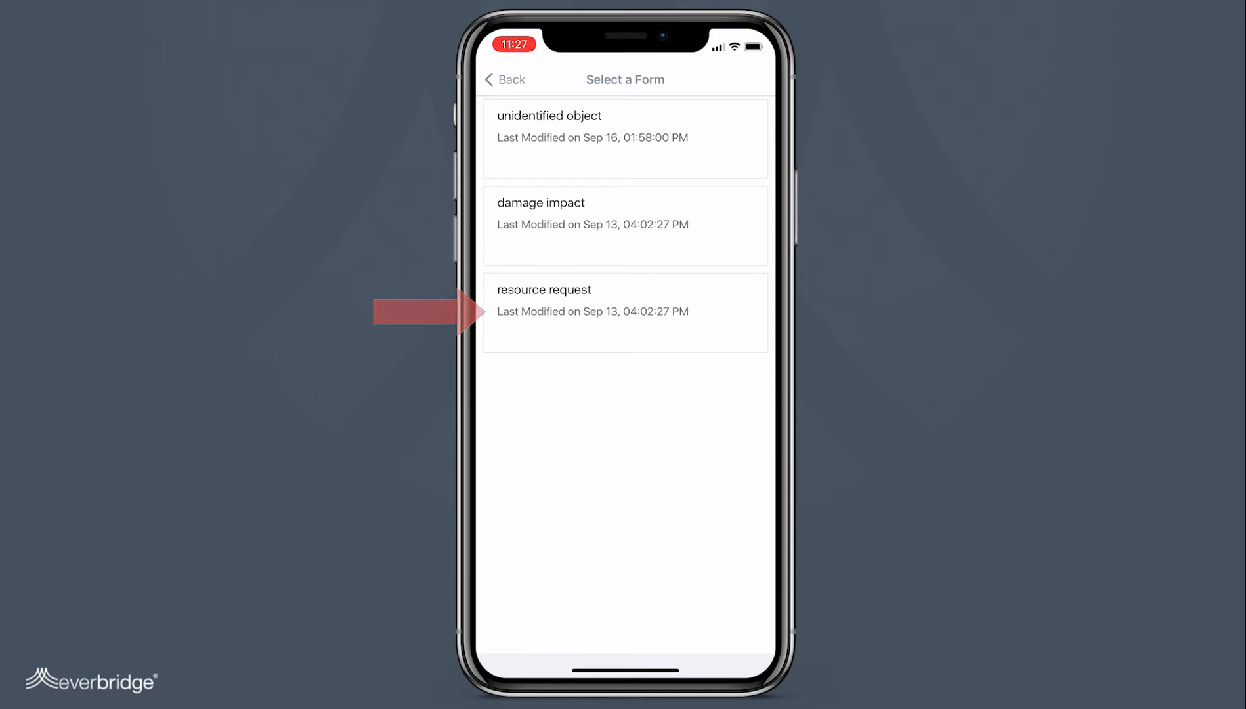
click(625, 312)
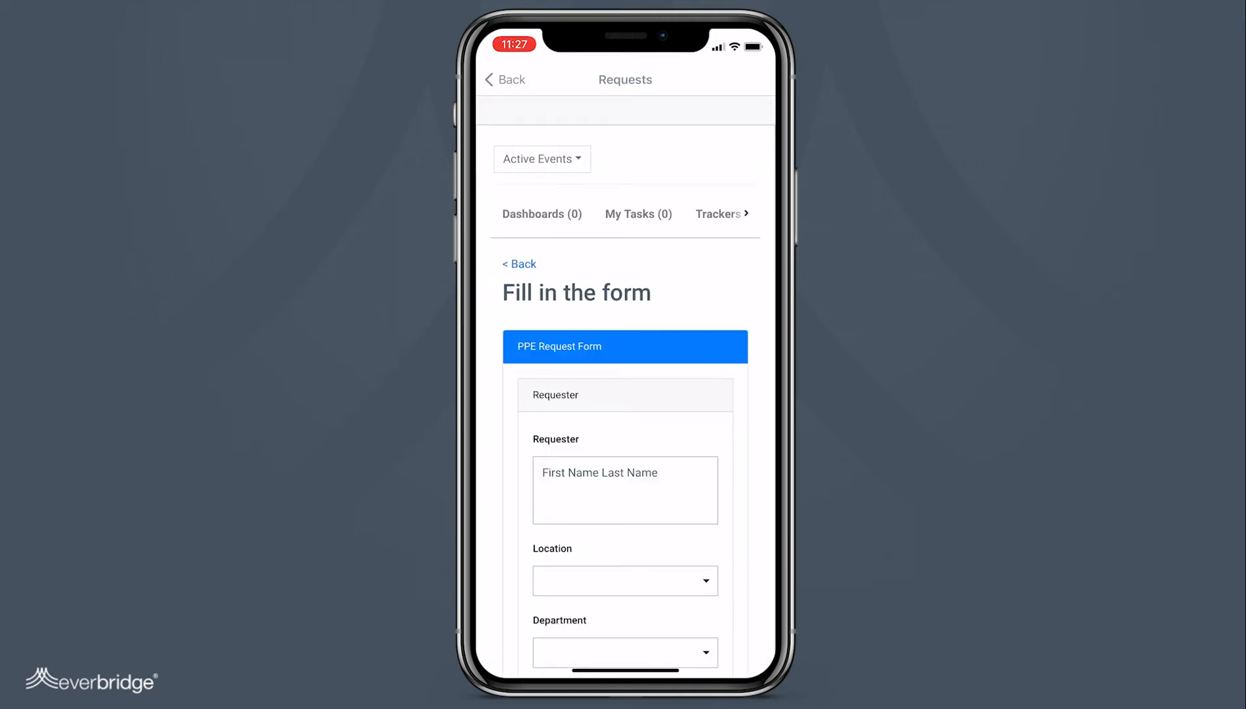
Fill the PPE form with requester John, 50 Masks for HR in New York, due October 1, and submit
text(John)
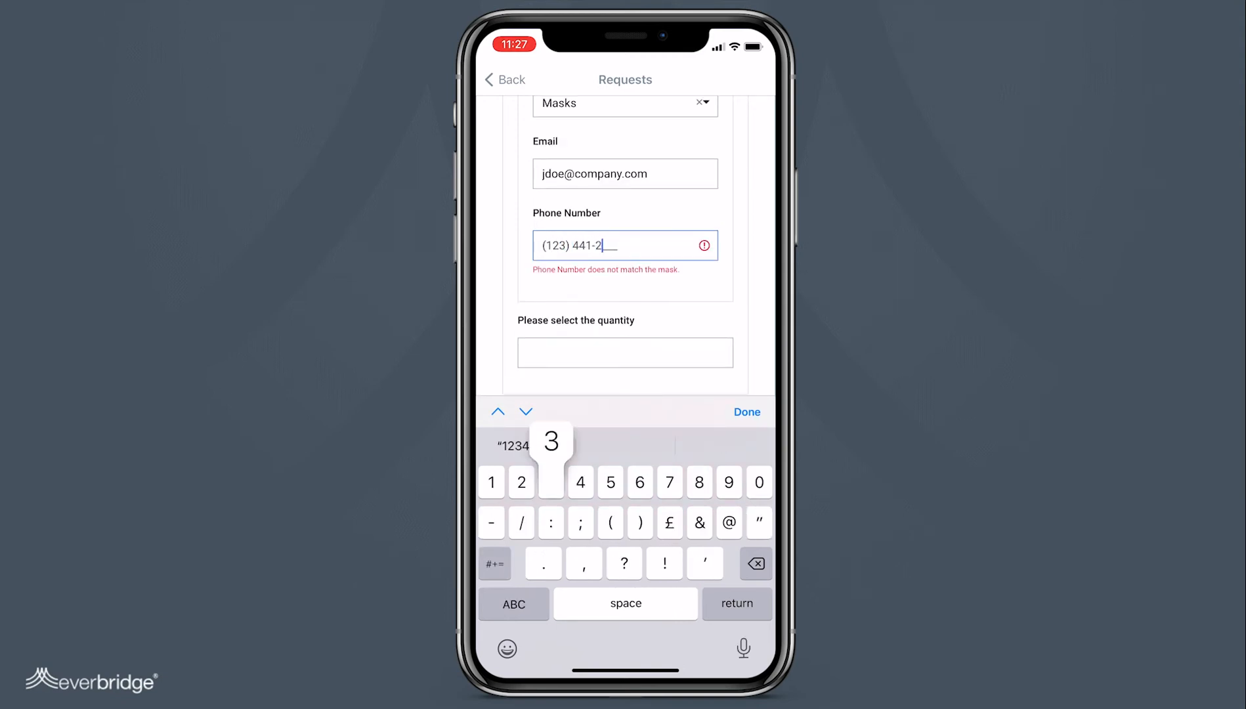
scroll(down, 3)
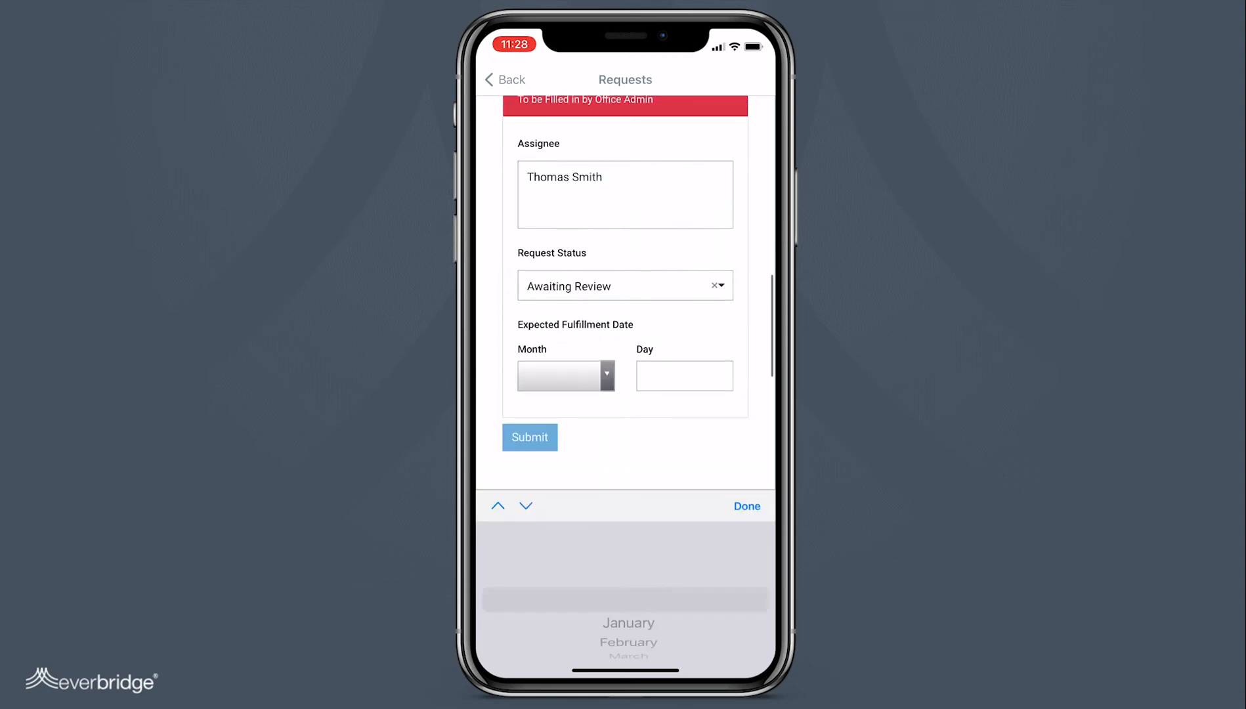
click(529, 438)
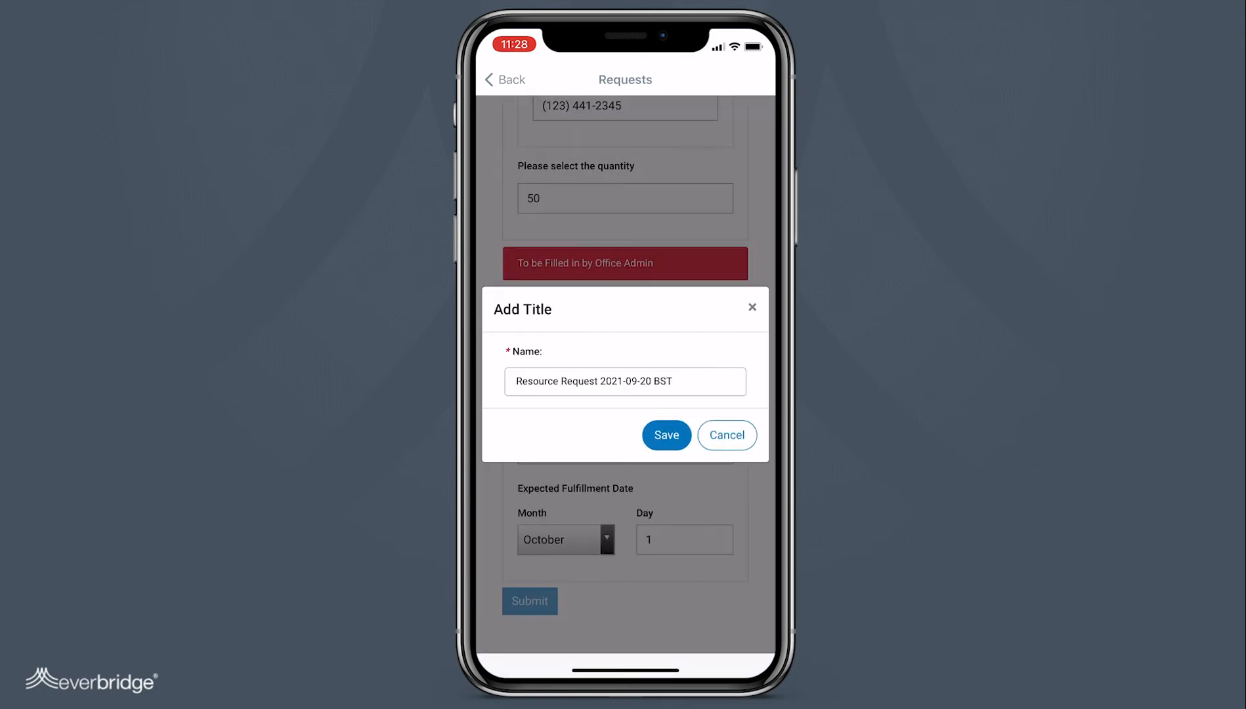
Name the request 'Masks Resource Request' in the Add Title dialog and save it
text(Masks Resource Request)
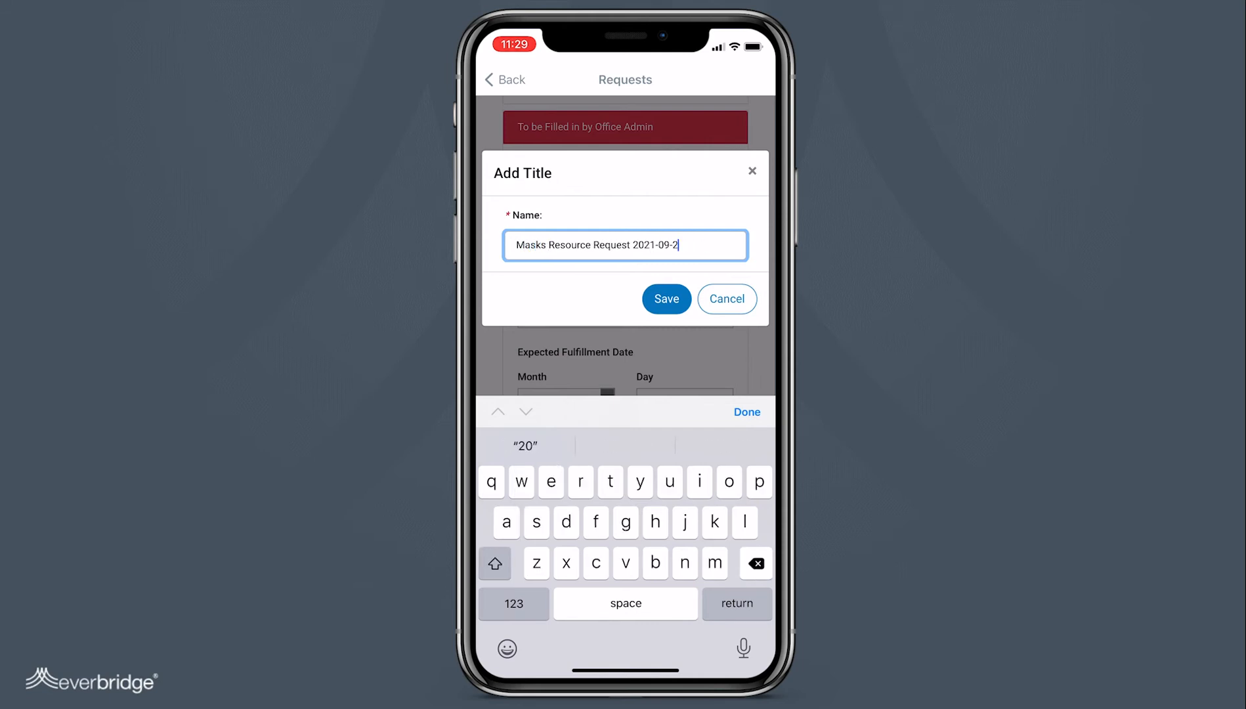
click(665, 299)
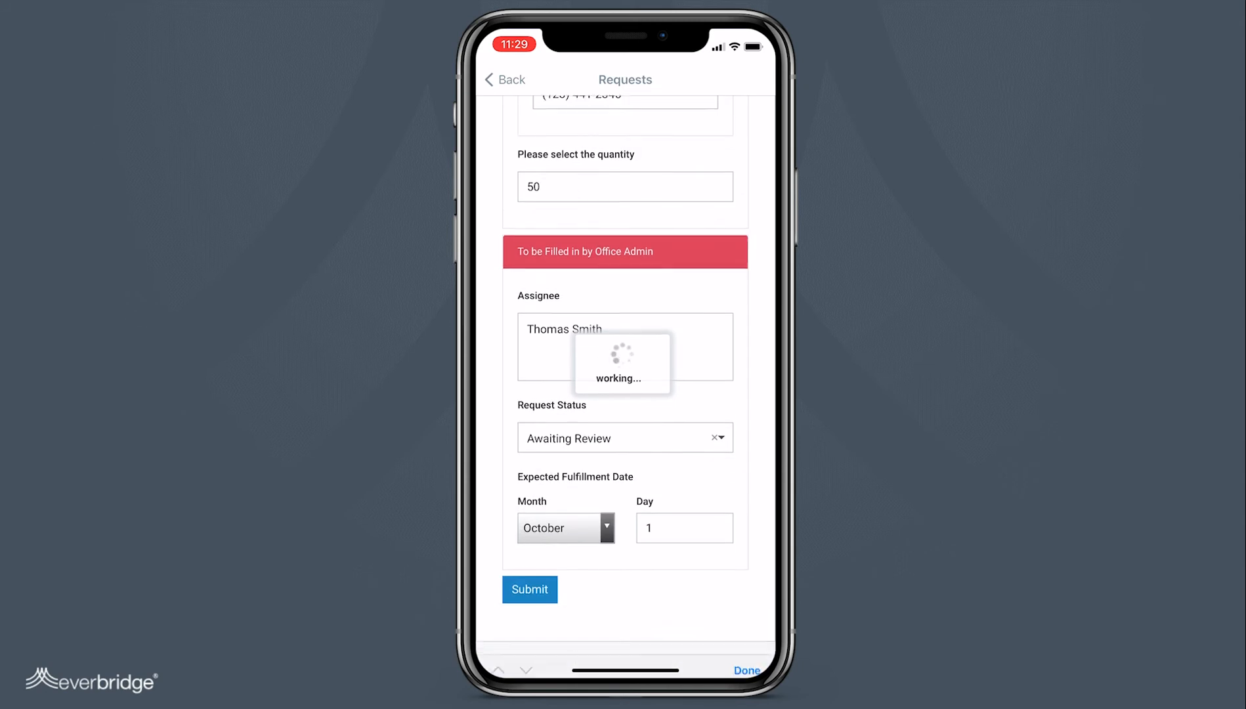
Confirm the location and submit, creating the open Masks Resource Request with its Journals ID
click(529, 589)
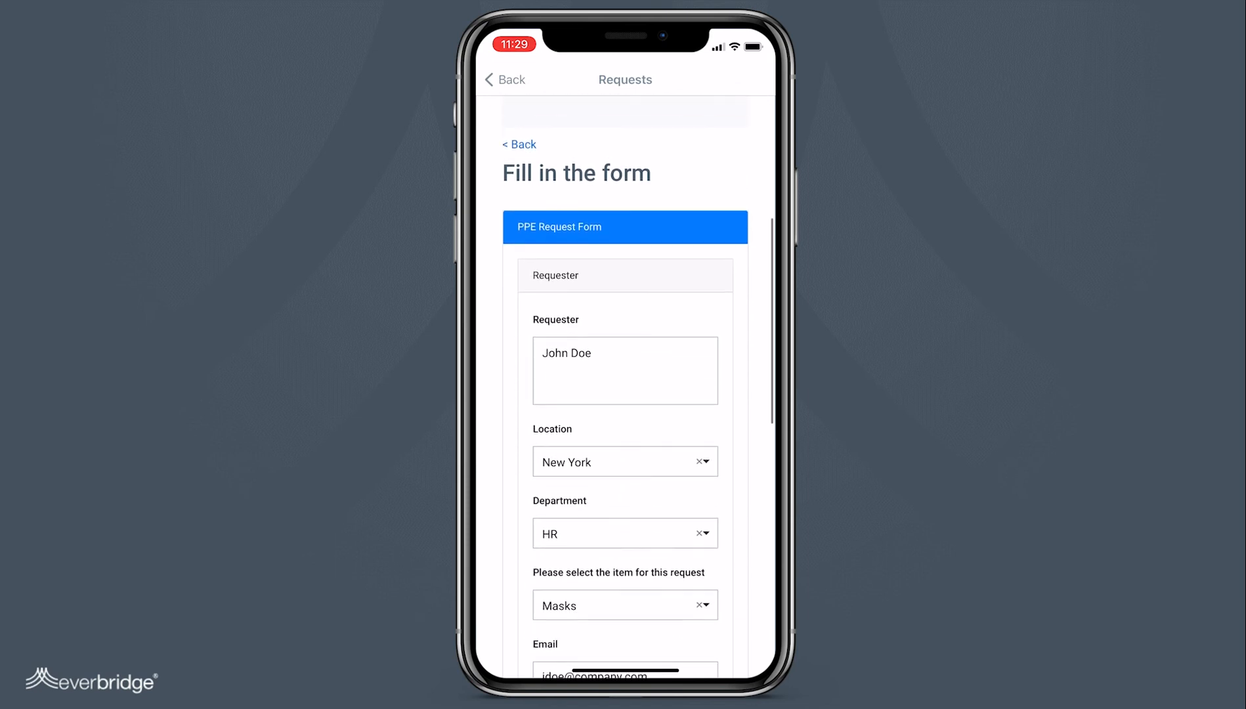
click(623, 462)
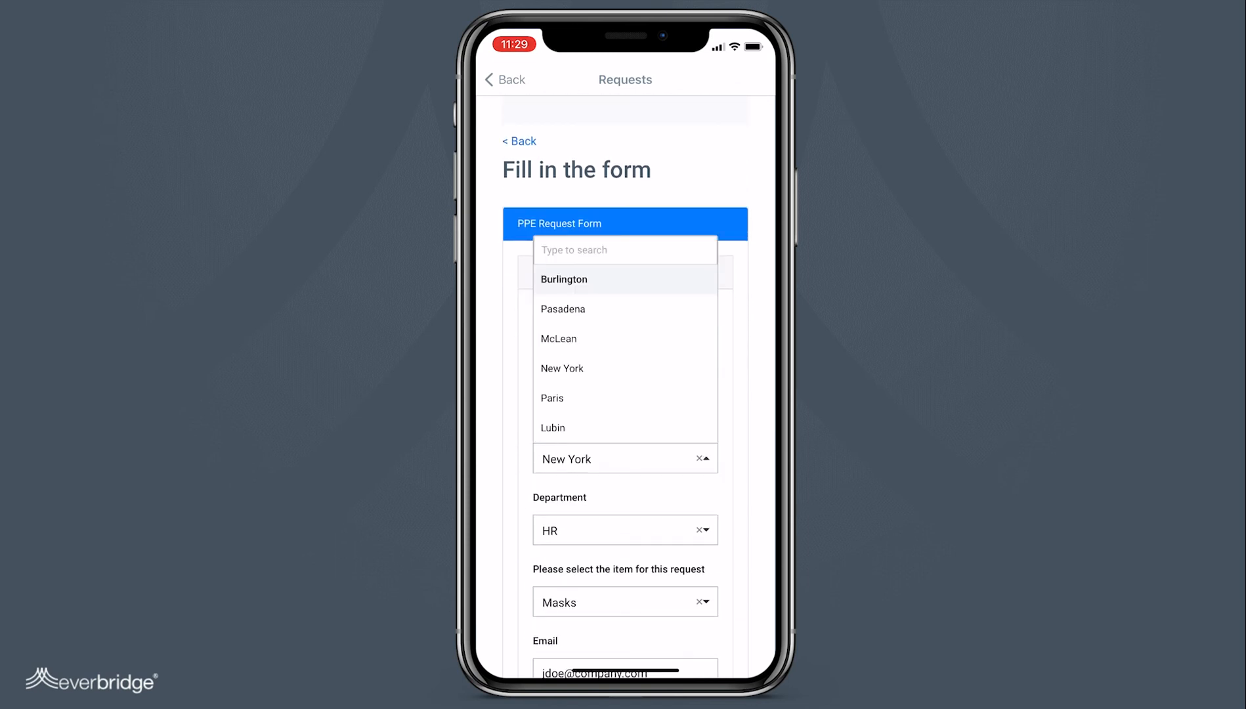
scroll(down, 3)
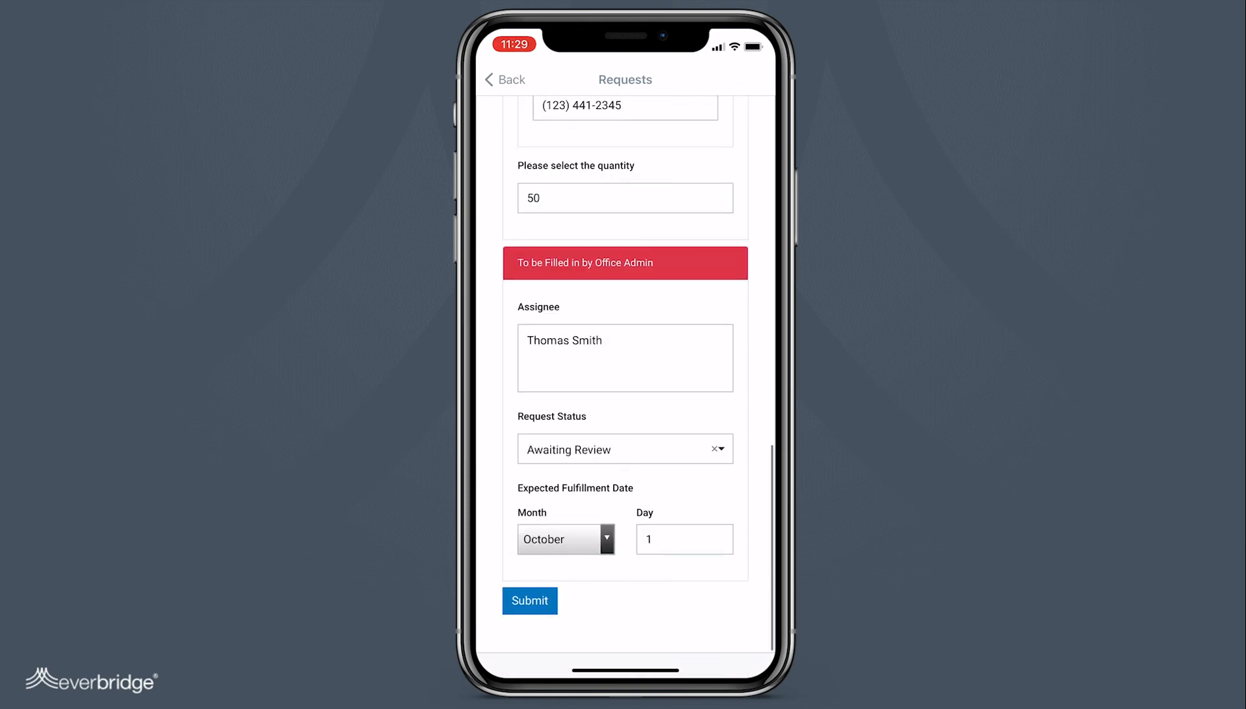
click(529, 600)
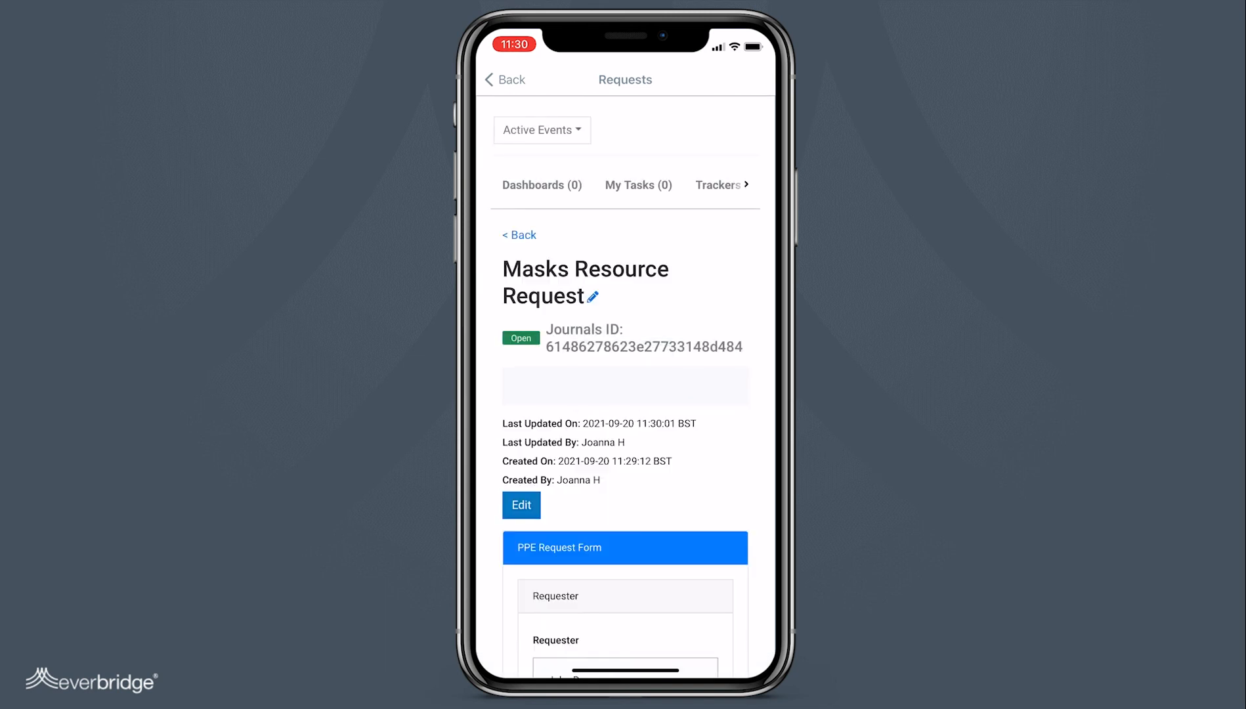